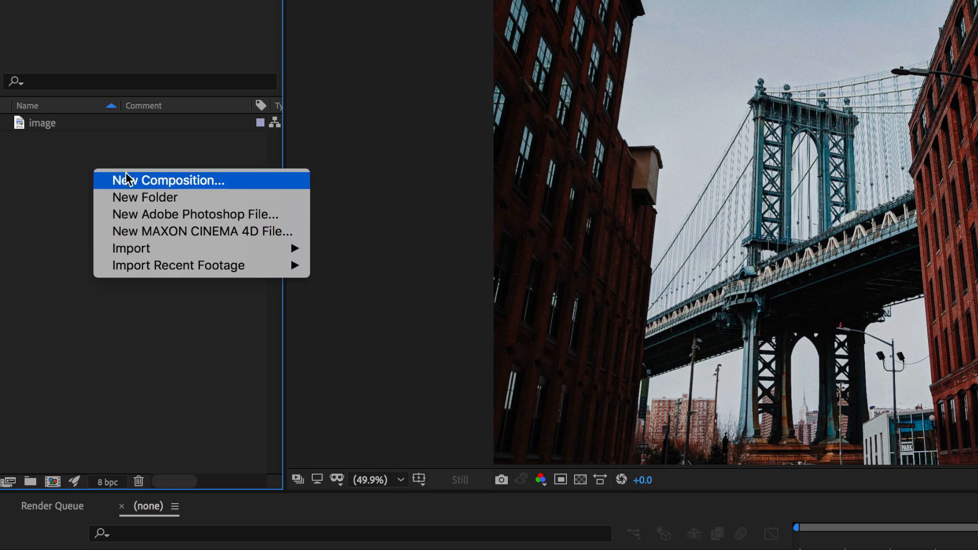
# - Create a new composition at 30 fps with duration 0:00:05:00
pyautogui.click(169, 181)
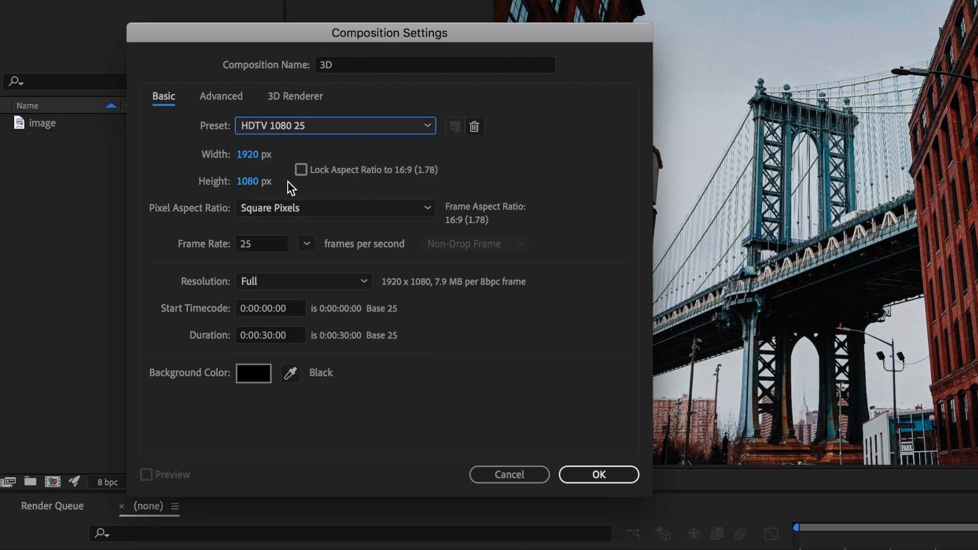
pyautogui.click(306, 243)
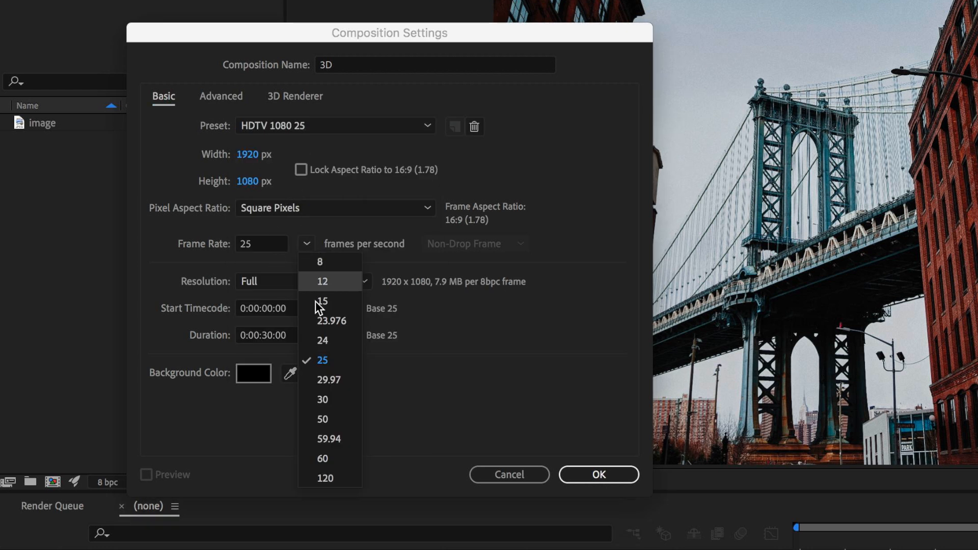
pyautogui.click(322, 400)
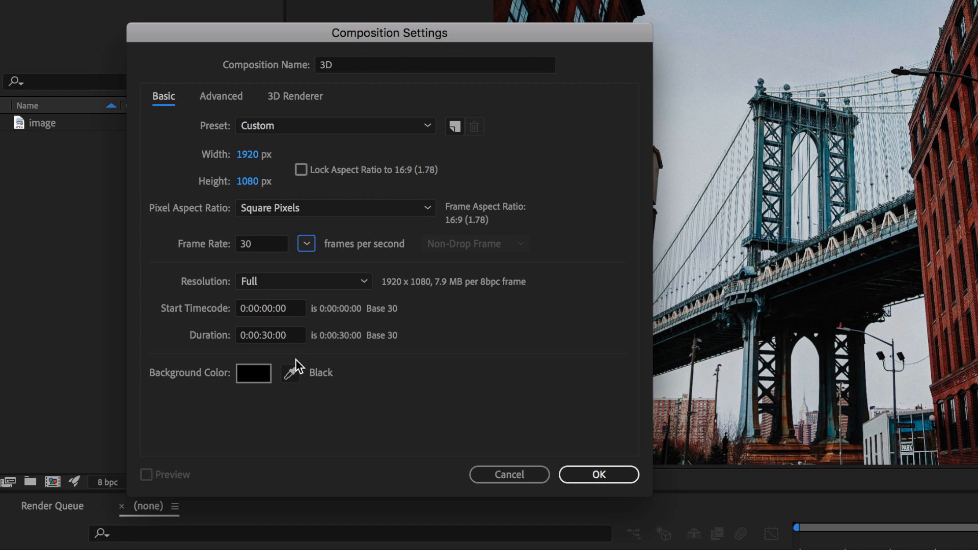
pyautogui.write('0:00:05:00')
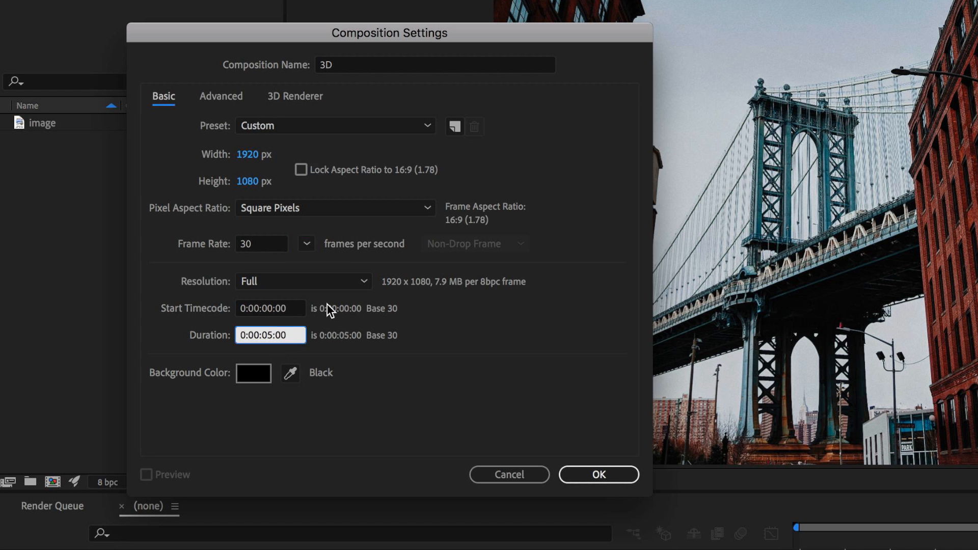
pyautogui.moveTo(599, 475)
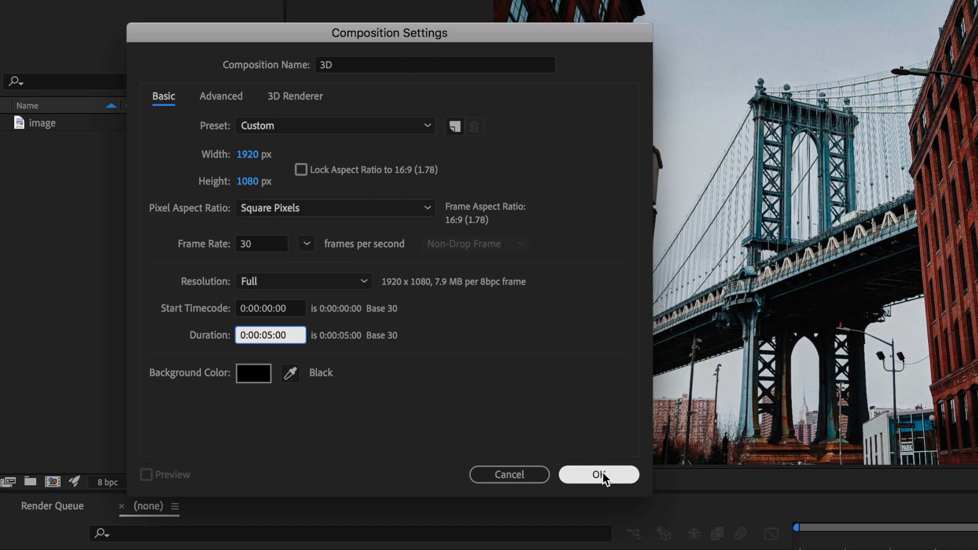
pyautogui.click(599, 474)
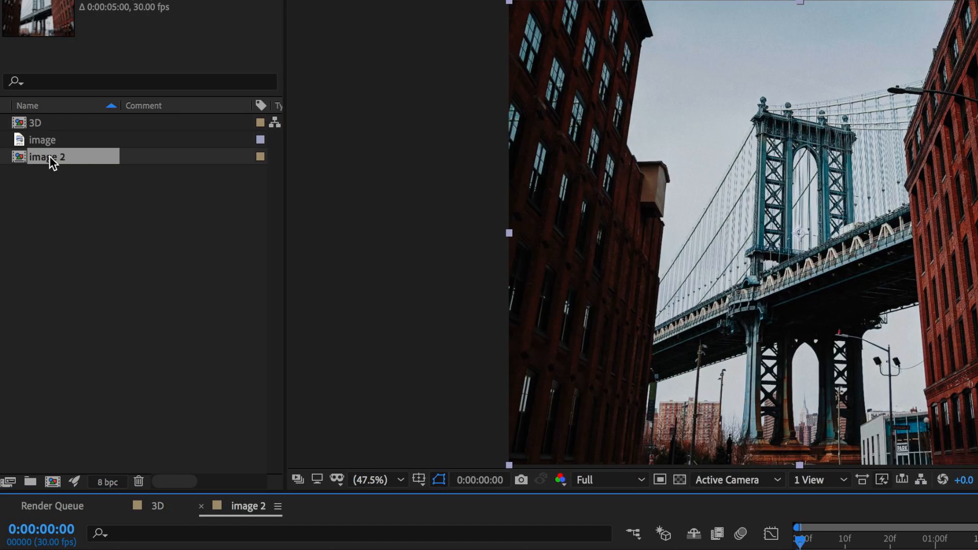
# - Rename the image 2 composition to Walls in the Project panel
pyautogui.rightClick(49, 157)
pyautogui.write('Walls')
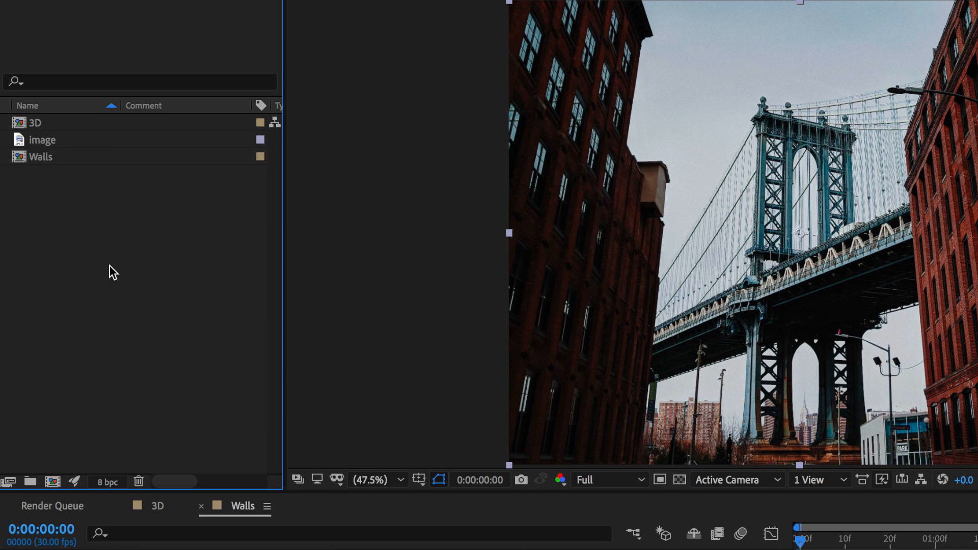
pyautogui.click(40, 157)
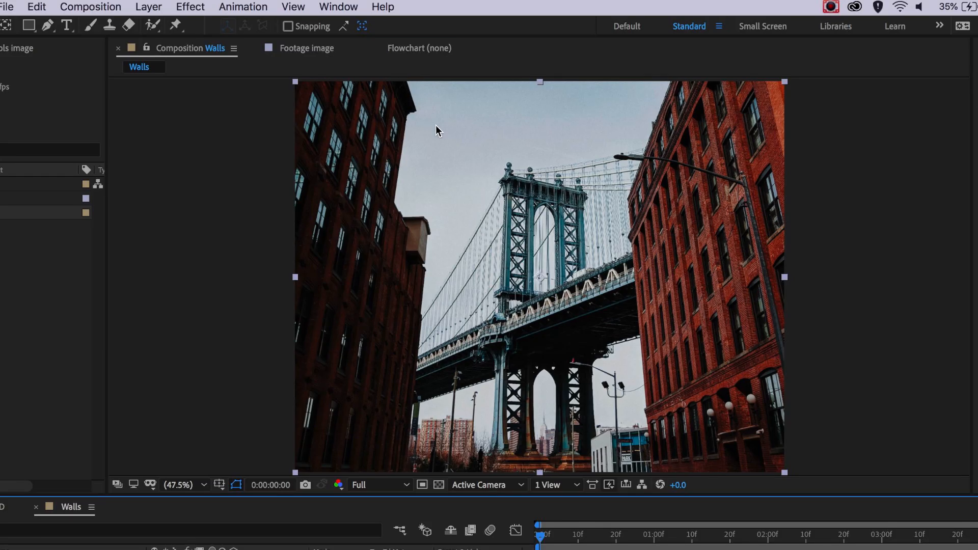
pyautogui.moveTo(686, 59)
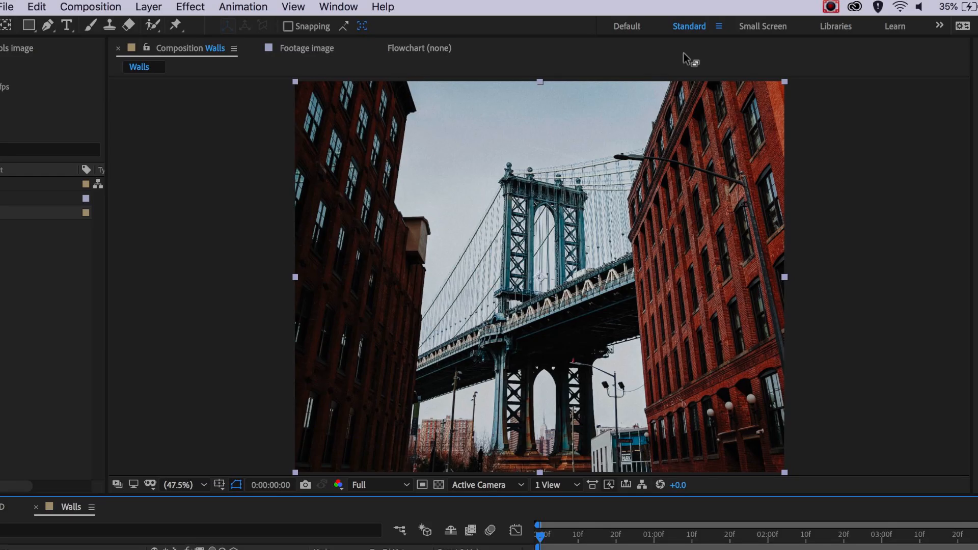
pyautogui.moveTo(687, 59)
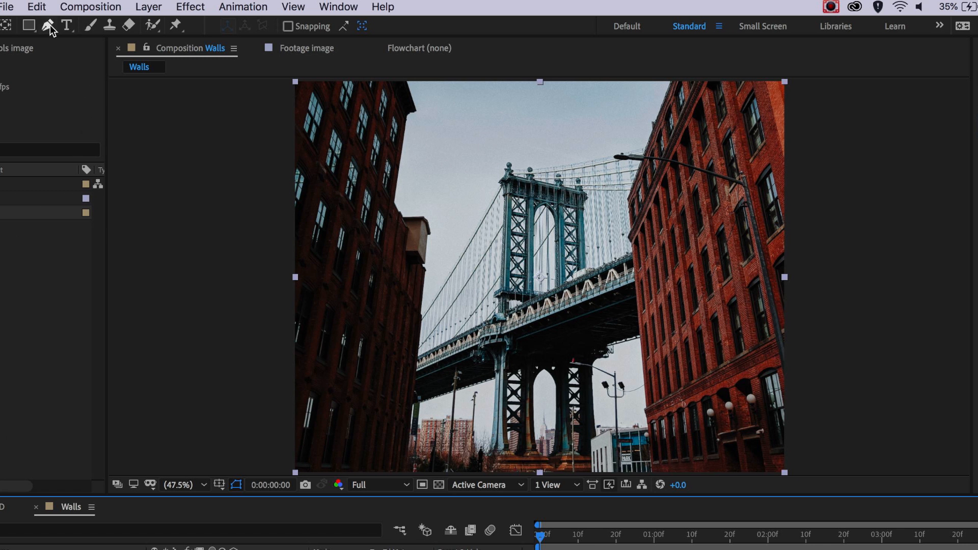
# - With the Pen tool, place mask points along the left building's edge
pyautogui.click(48, 24)
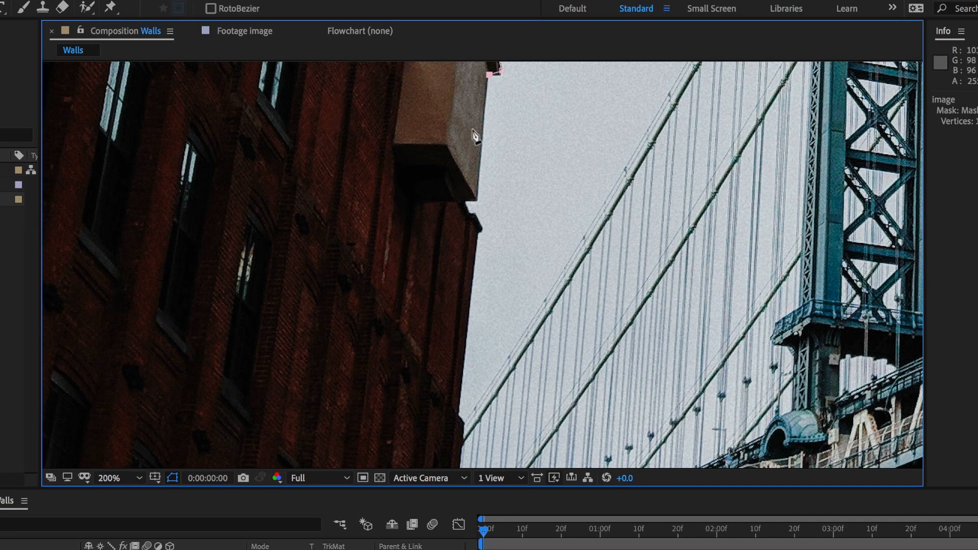
pyautogui.click(475, 237)
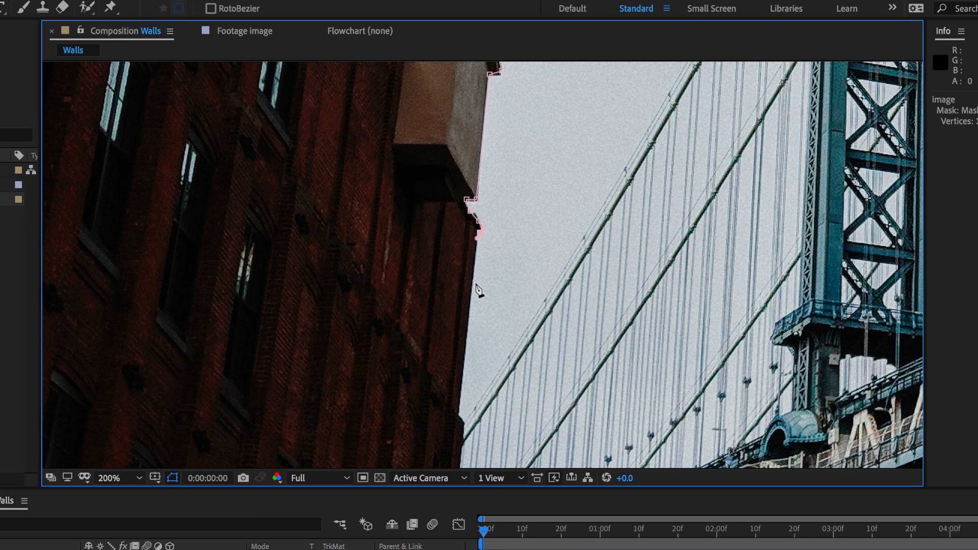